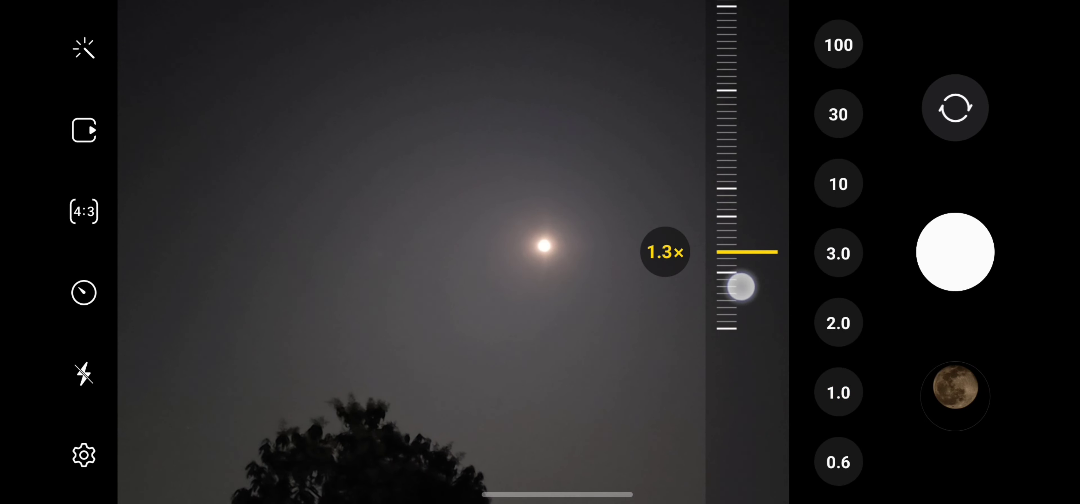
Step: Slide the zoom scale in stages from 1x through 2x, 6x, 8x and 12x to about 17x on the moon
{"action": "left_click_drag", "start_coordinate": [741, 286], "coordinate": [740, 334]}
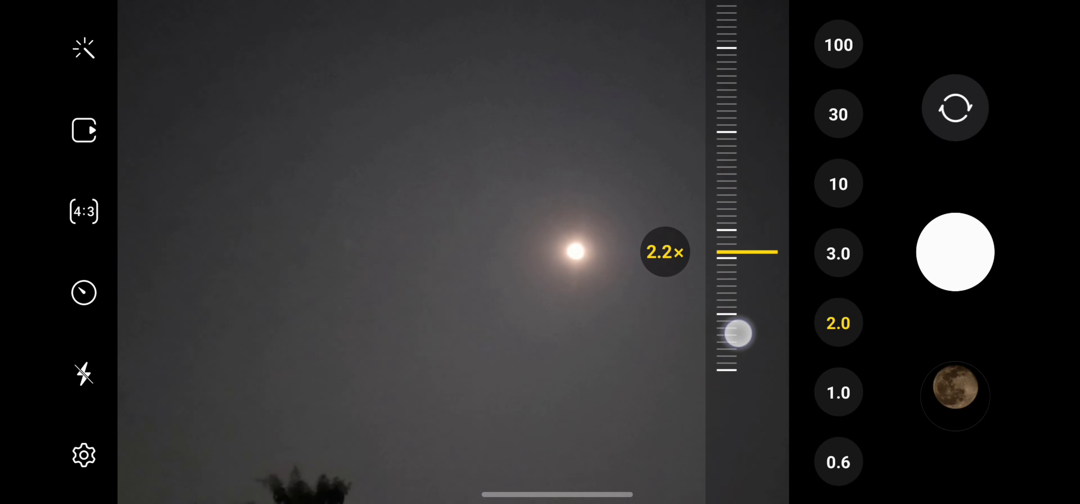
{"action": "left_click_drag", "start_coordinate": [739, 334], "coordinate": [738, 359]}
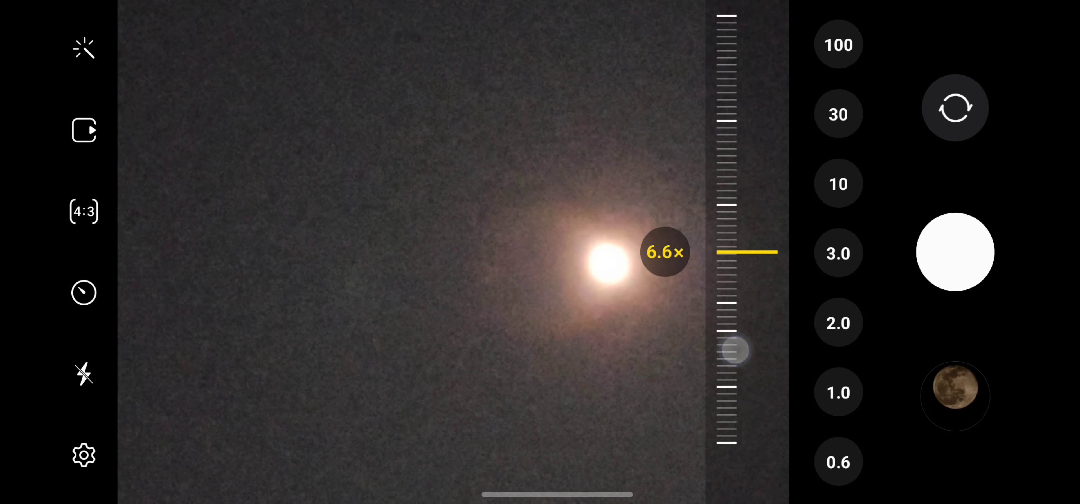
{"action": "left_click_drag", "start_coordinate": [735, 350], "coordinate": [735, 252]}
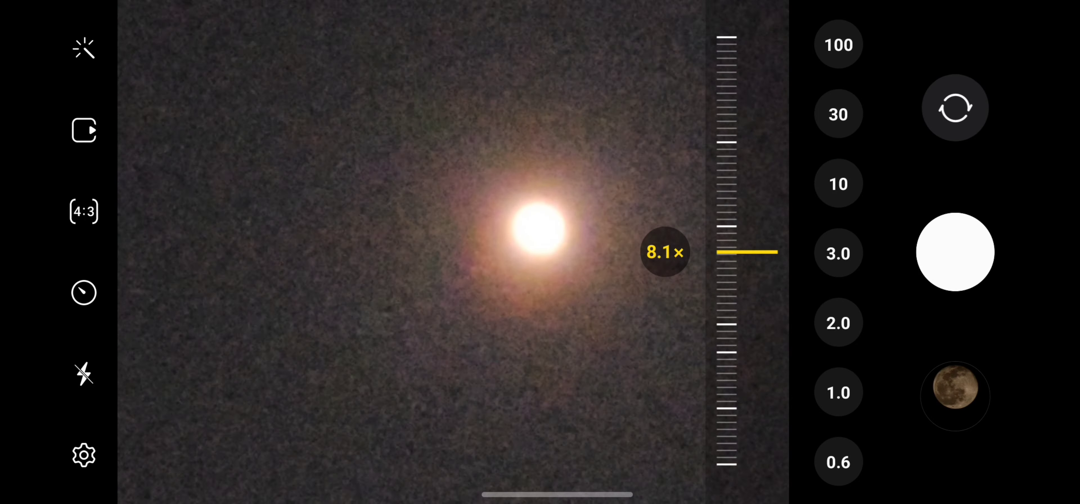
{"action": "left_click_drag", "start_coordinate": [727, 251], "coordinate": [733, 362]}
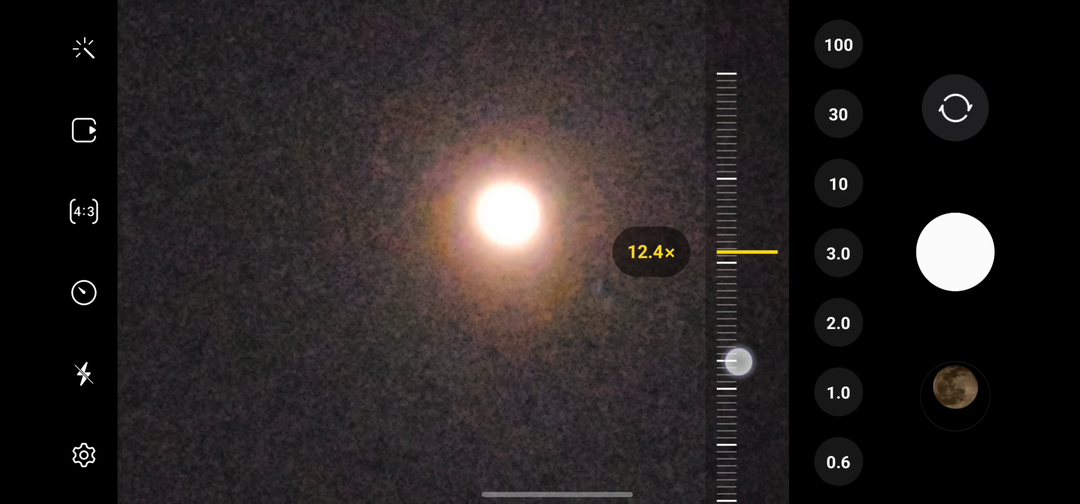
{"action": "left_click_drag", "start_coordinate": [736, 362], "coordinate": [736, 255]}
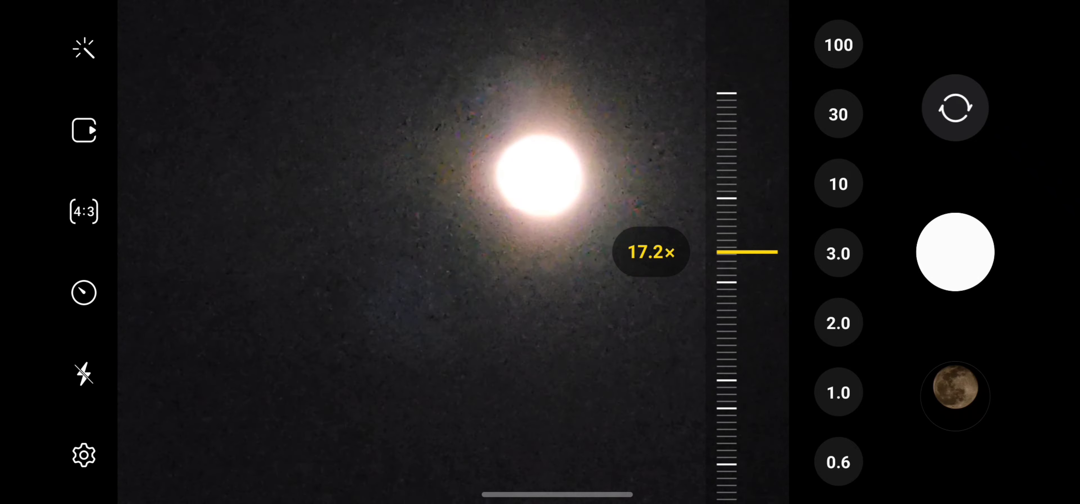
{"action": "left_click_drag", "start_coordinate": [748, 251], "coordinate": [734, 358]}
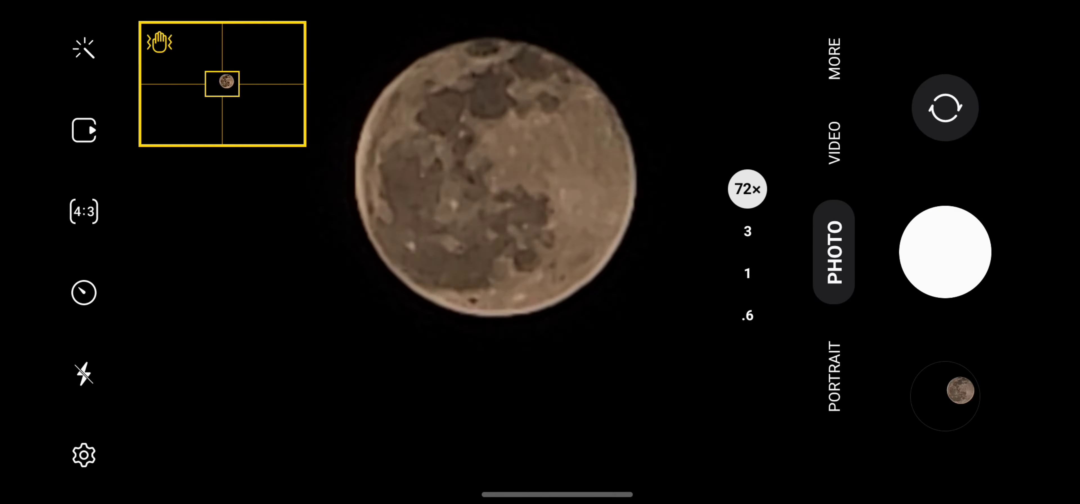
Step: Bring up the full zoom scale with the moon framed at about 72x
{"action": "left_click", "coordinate": [501, 159]}
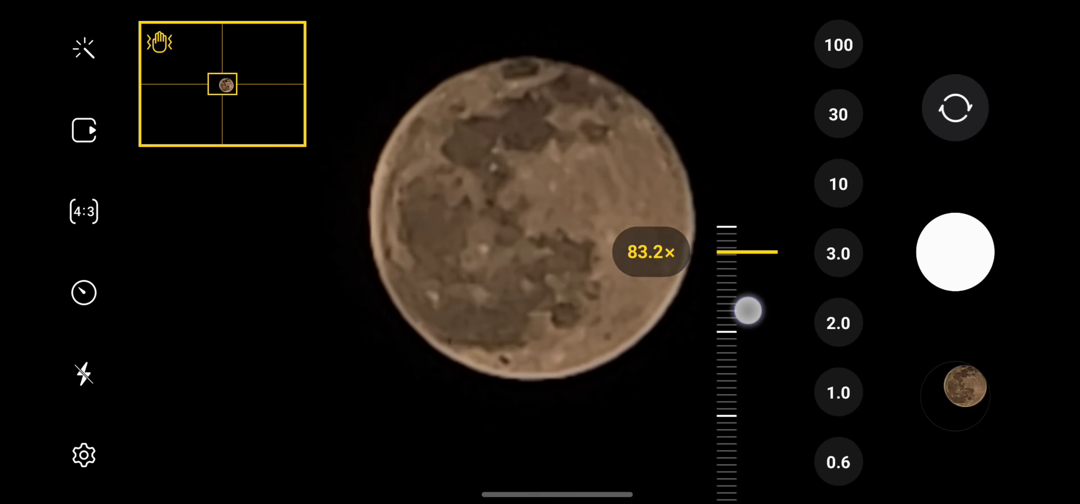
Step: Push the zoom beyond 80x toward the 100x maximum, letting the moon drift out of frame
{"action": "left_click_drag", "start_coordinate": [748, 310], "coordinate": [748, 326]}
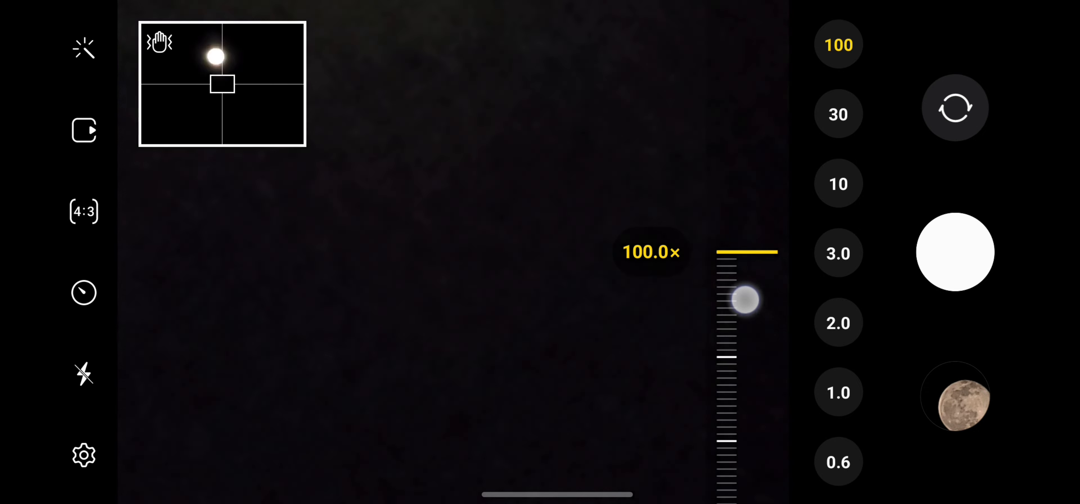
Step: Back the zoom out to about 43x to recentre the moon, then step up through 54x and 64x to about 77x
{"action": "left_click_drag", "start_coordinate": [745, 299], "coordinate": [771, 213]}
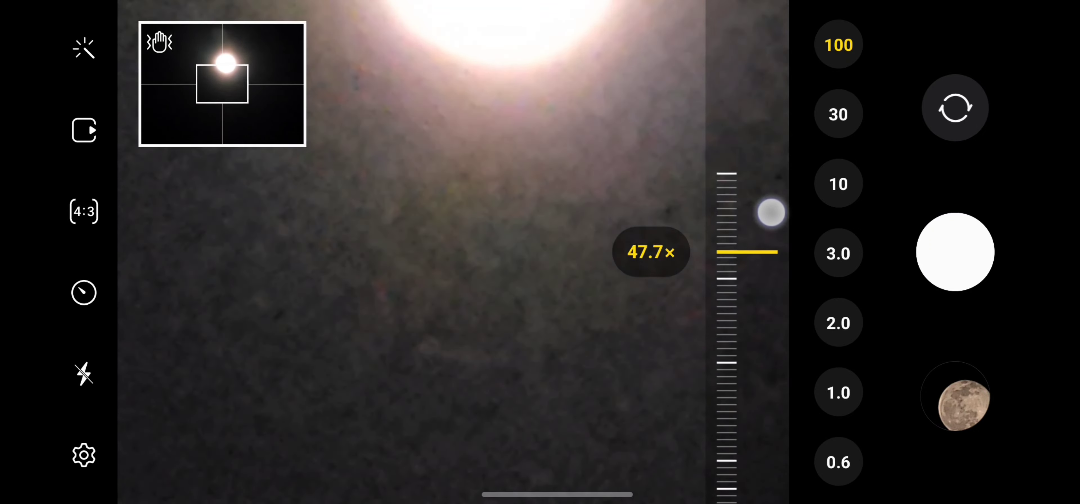
{"action": "left_click_drag", "start_coordinate": [771, 212], "coordinate": [771, 252]}
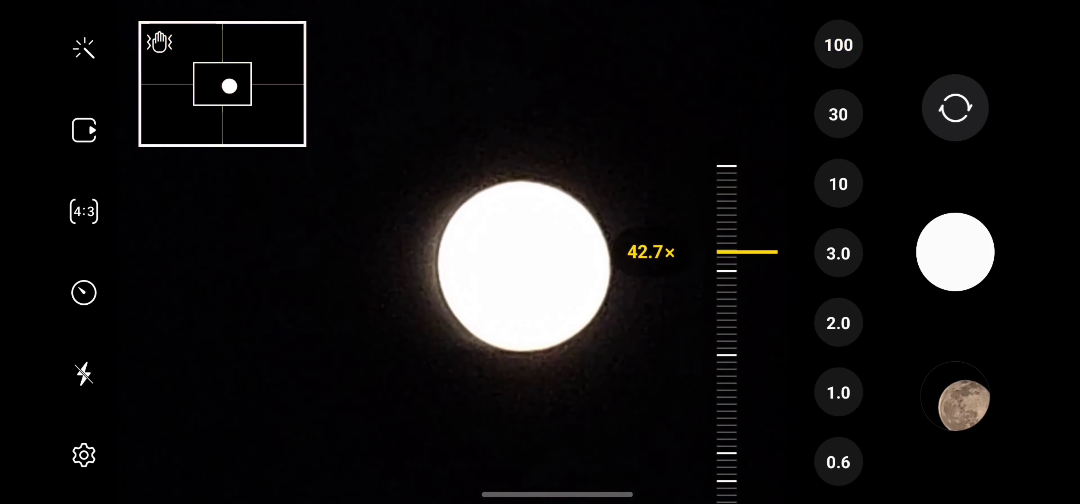
{"action": "left_click_drag", "start_coordinate": [744, 253], "coordinate": [744, 312]}
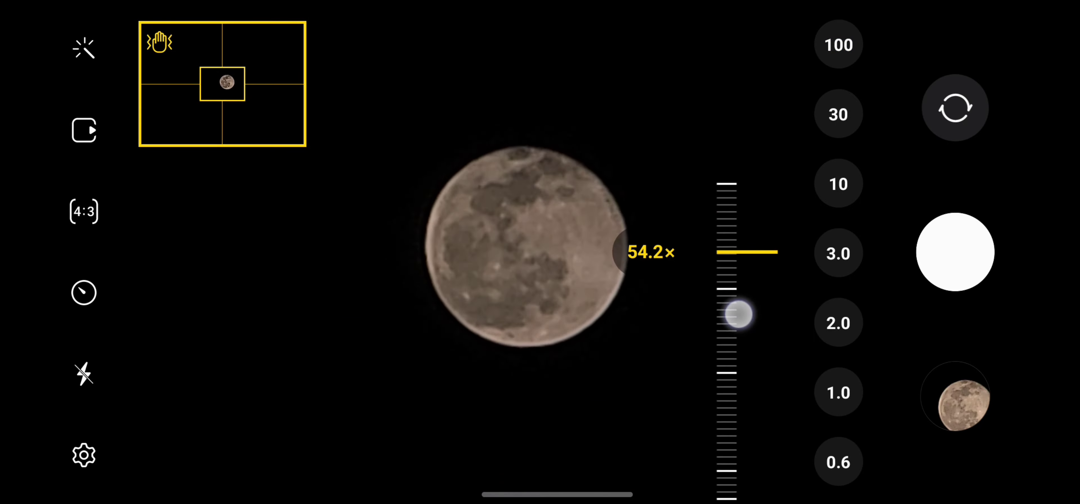
{"action": "left_click_drag", "start_coordinate": [740, 313], "coordinate": [741, 327]}
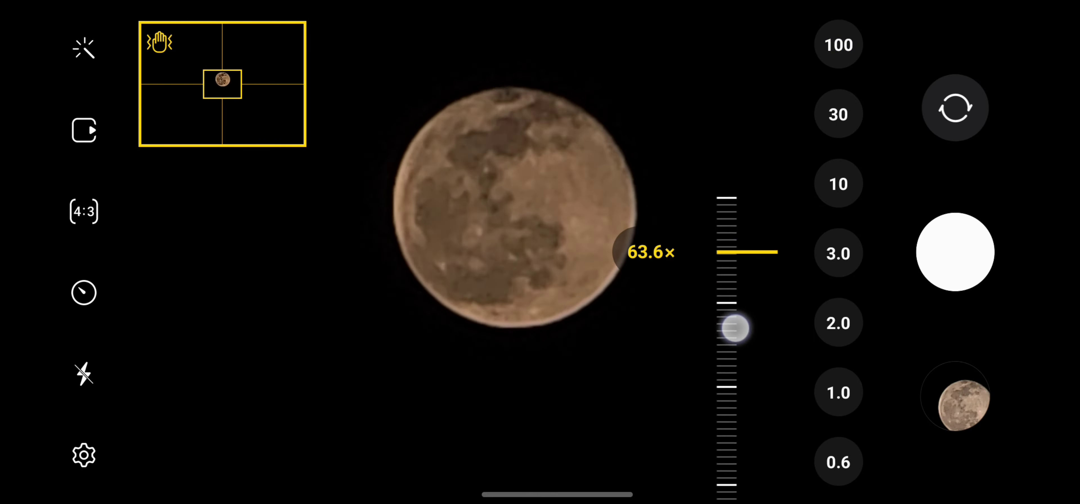
{"action": "left_click_drag", "start_coordinate": [734, 327], "coordinate": [734, 346]}
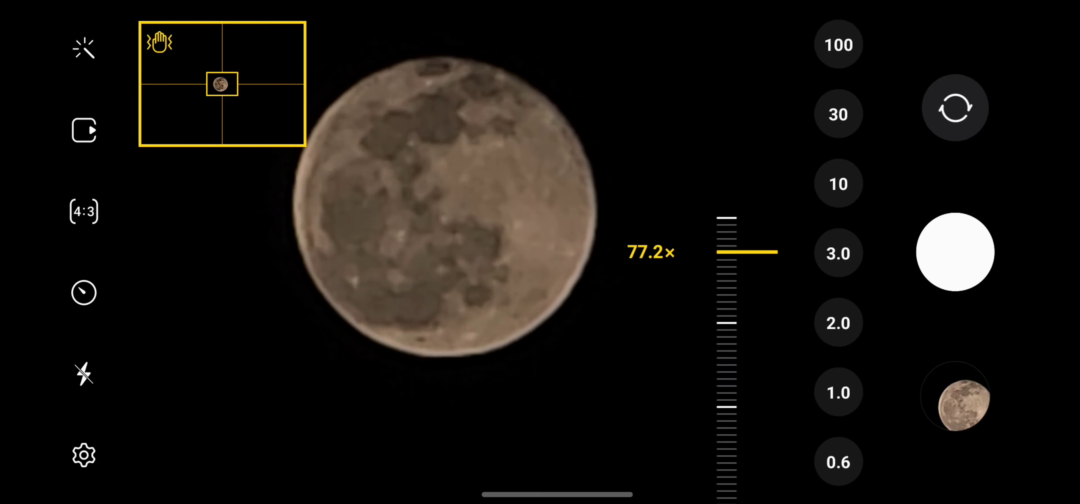
Step: Capture the 77x moon photo and open it in the gallery viewer
{"action": "left_click", "coordinate": [501, 167]}
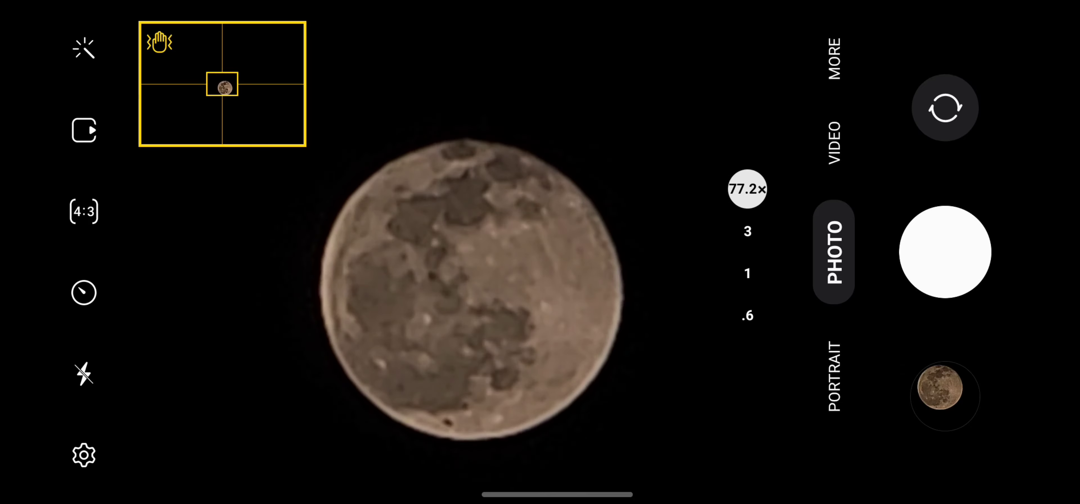
{"action": "left_click", "coordinate": [945, 395]}
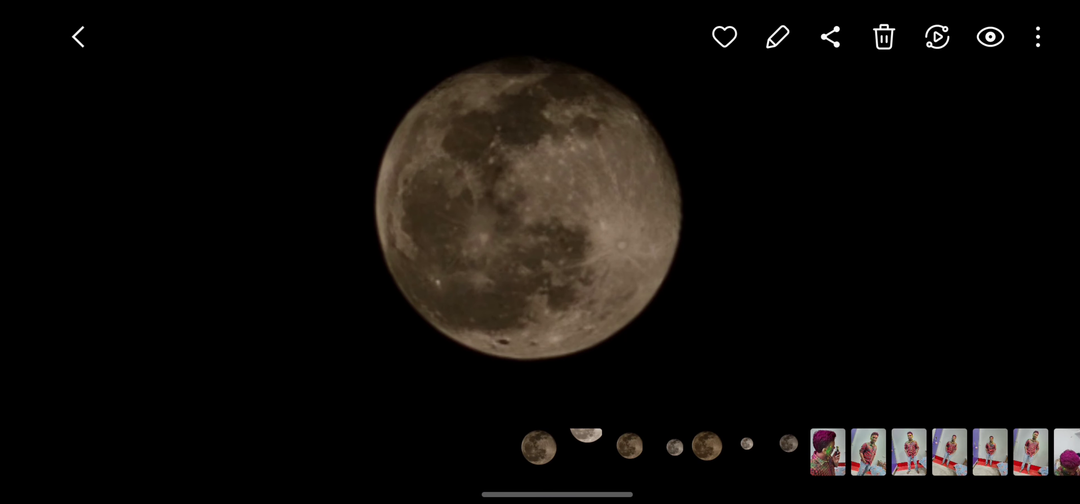